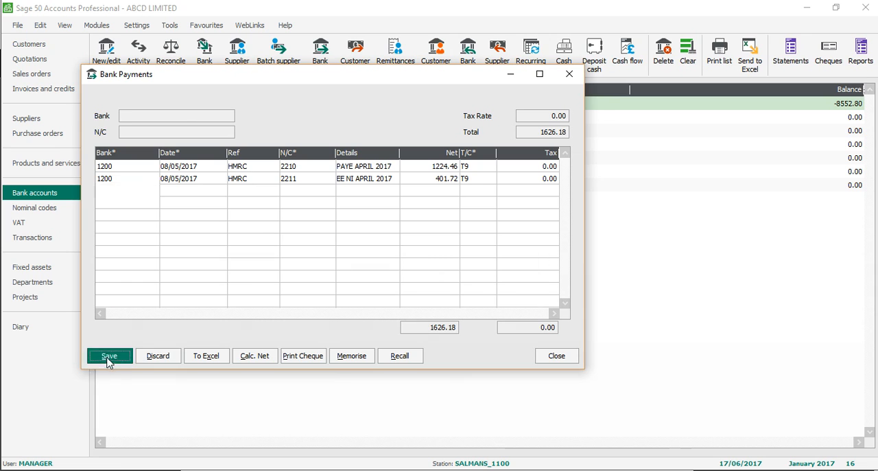
Save the HMRC PAYE and NI April 2017 bank payments, leaving Bank Current Account at -10178.98
left_click(109, 356)
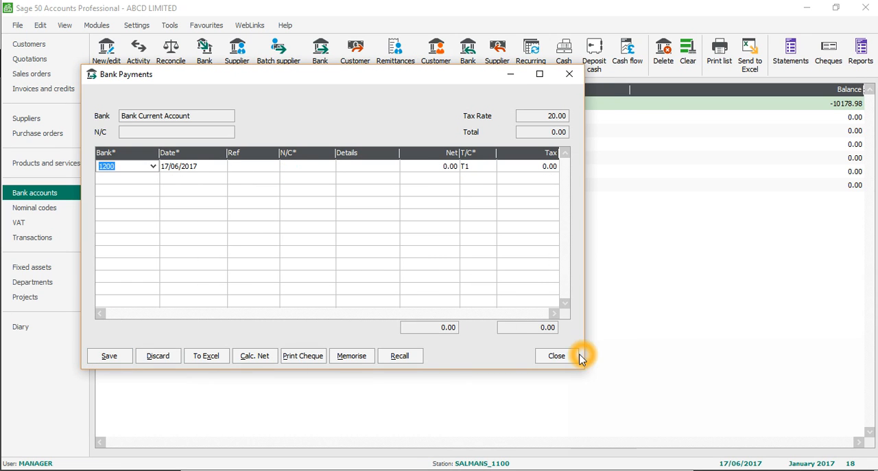
left_click(556, 356)
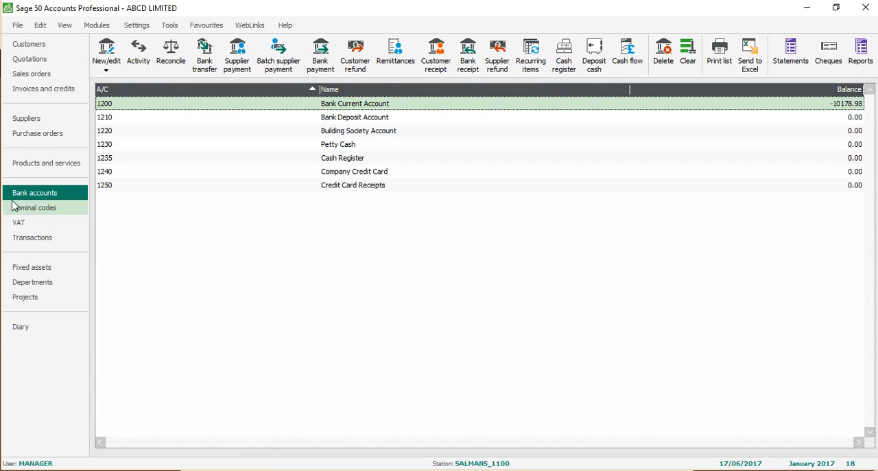
In Nominal codes, expand Current Liabilities and Payroll Taxation to inspect the P.A.Y.E. and National Insurance accounts
left_click(34, 207)
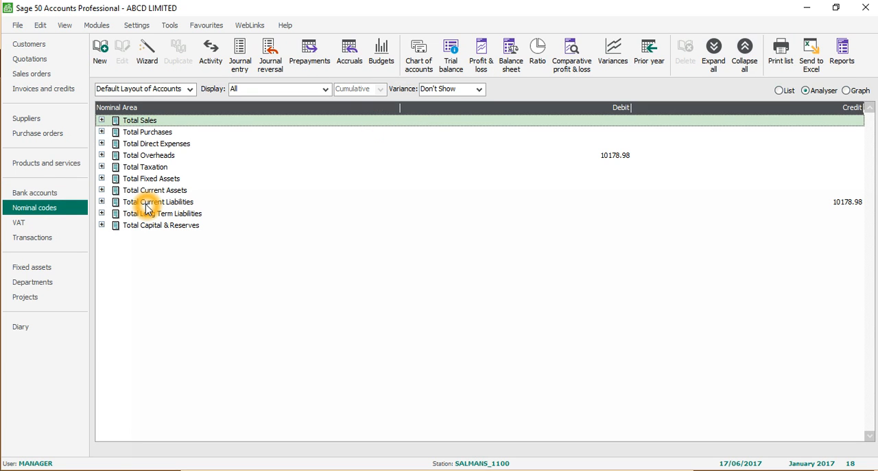
mouse_move(107, 206)
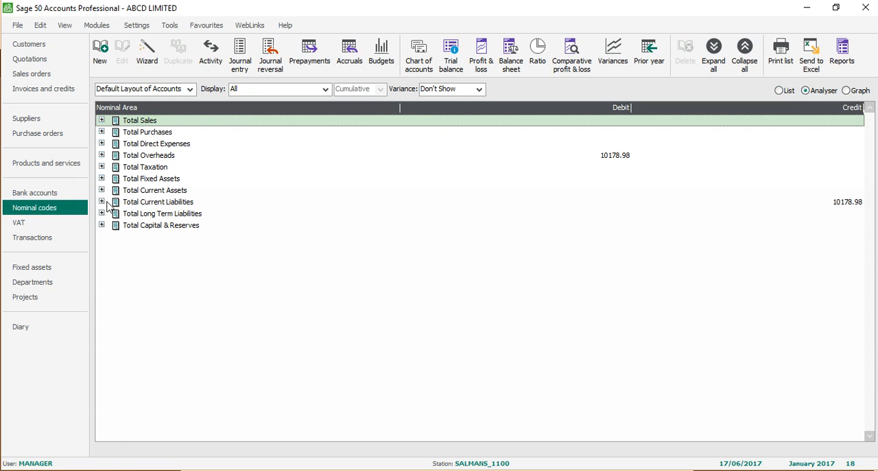
left_click(102, 200)
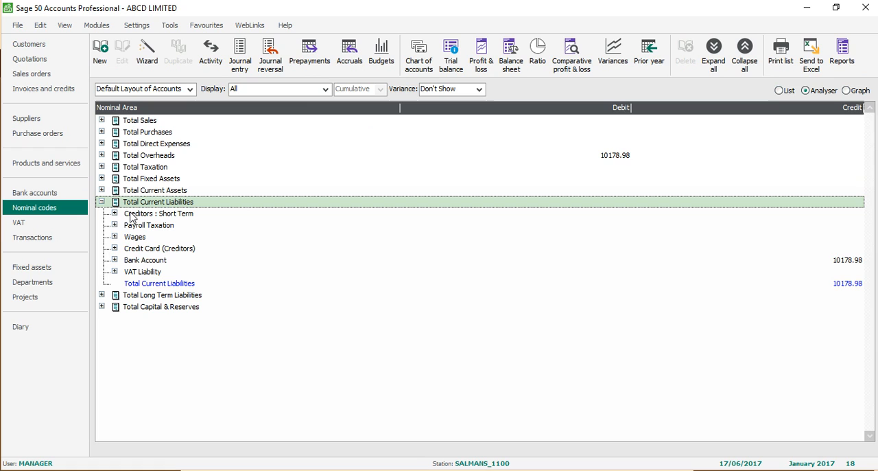
left_click(115, 225)
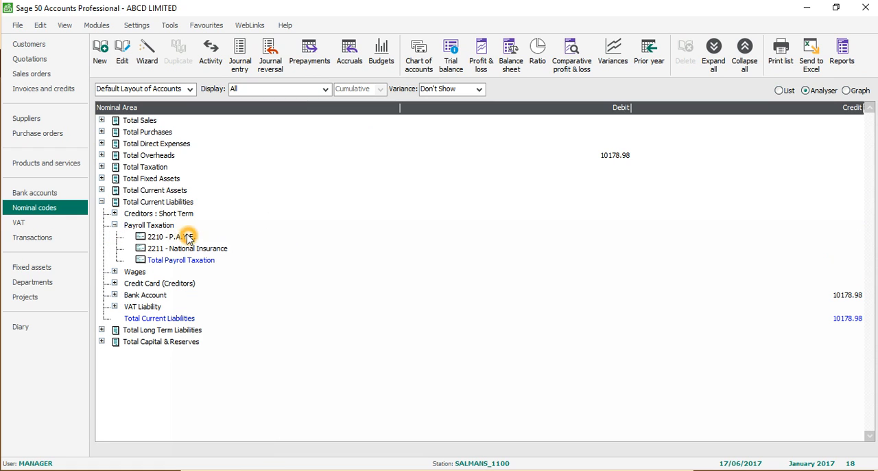
left_click(170, 236)
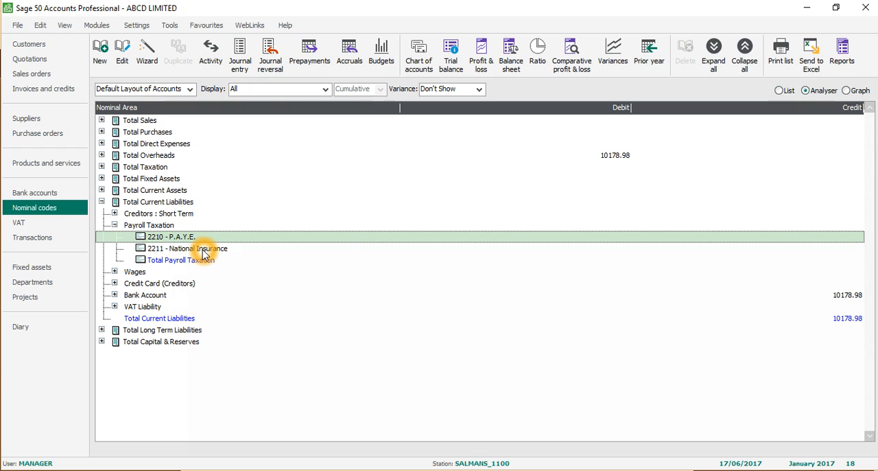
left_click(185, 247)
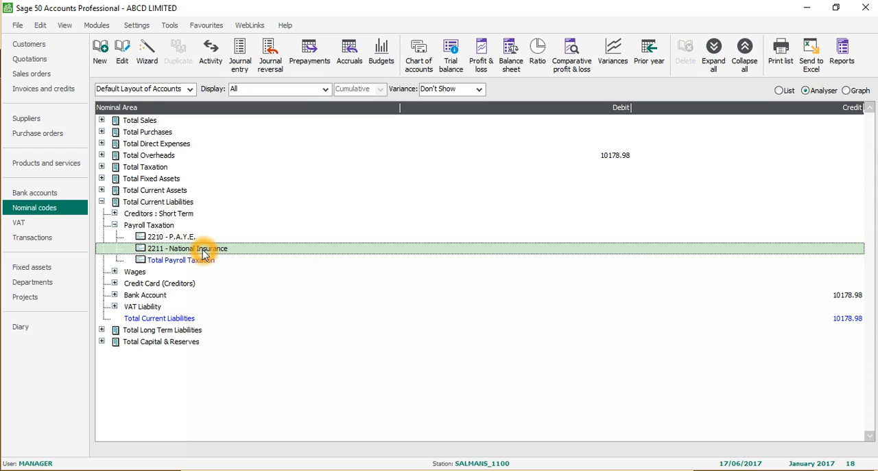
Inspect VAT Liability, Bank Account and Current Assets groups, then collapse the tree to its top-level totals
left_click(115, 306)
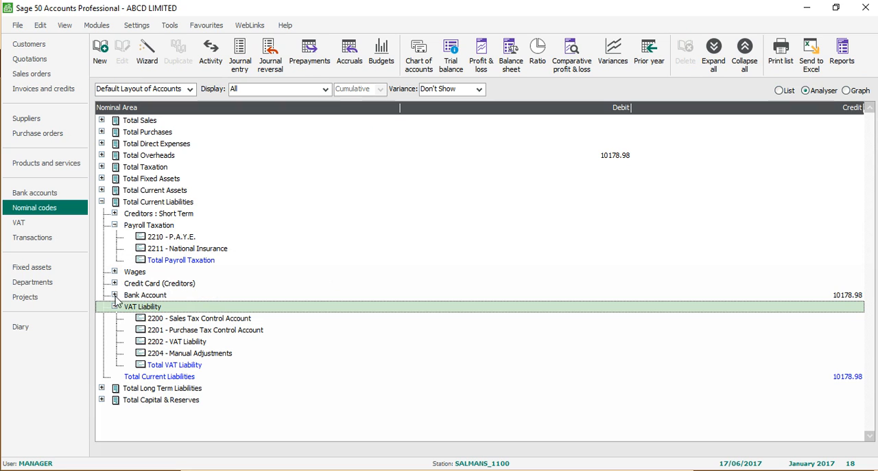
left_click(116, 295)
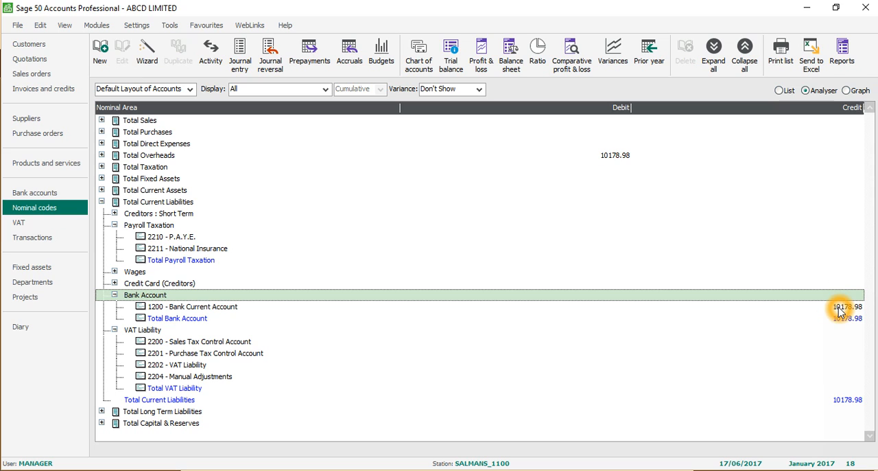
left_click(192, 306)
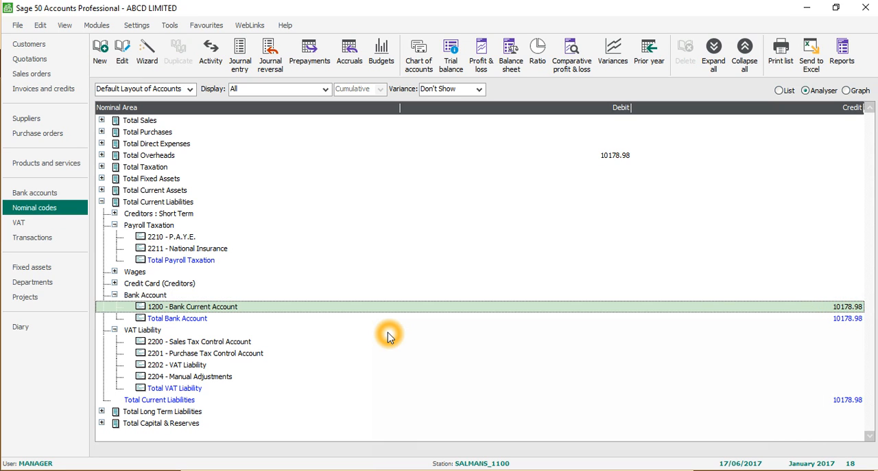
mouse_move(223, 219)
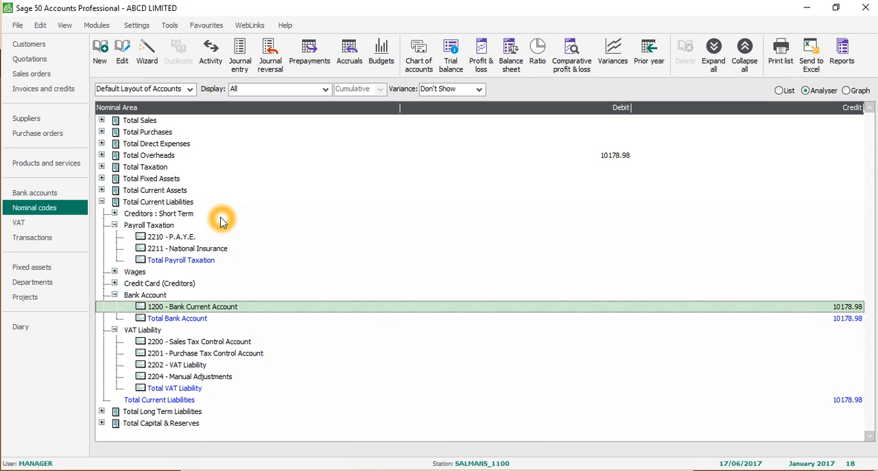
left_click(101, 189)
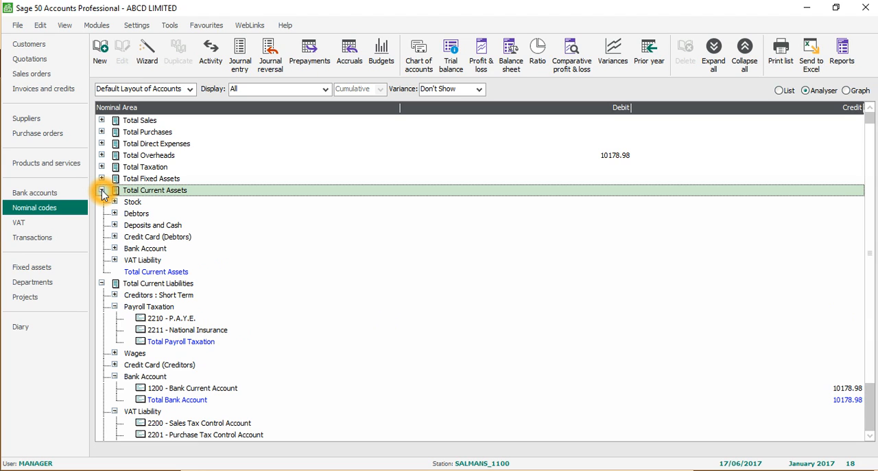
left_click(102, 190)
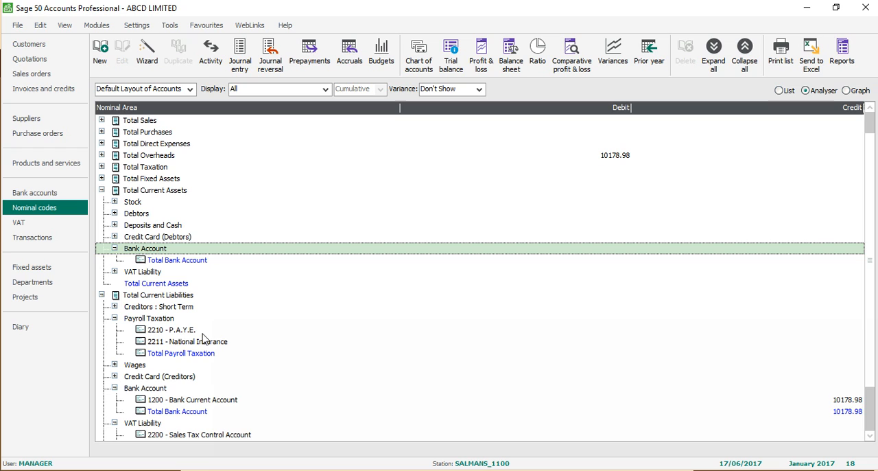
left_click(744, 55)
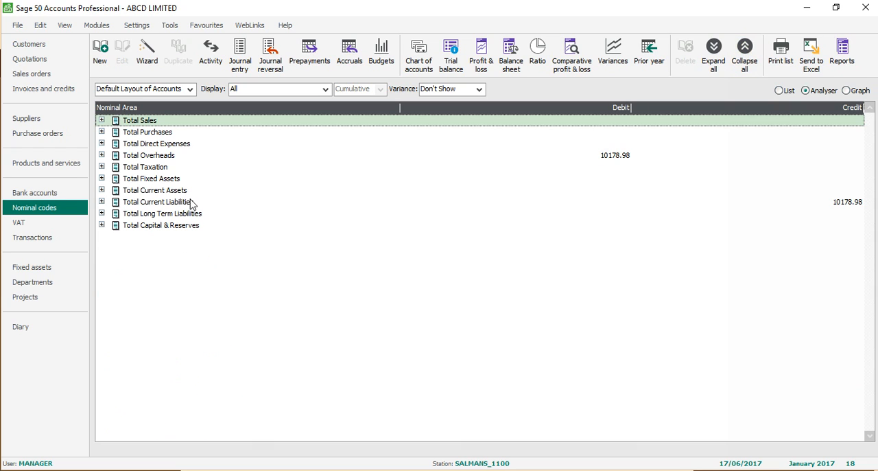
Review the 2210 P.A.Y.E. record's activity: 1224.46 journal offset by the HMRC payment, 0.00 balance
left_click(102, 202)
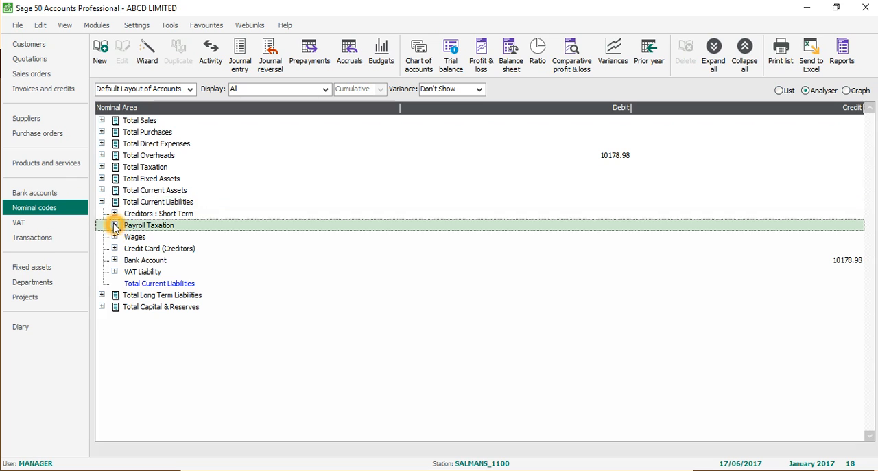
left_click(115, 225)
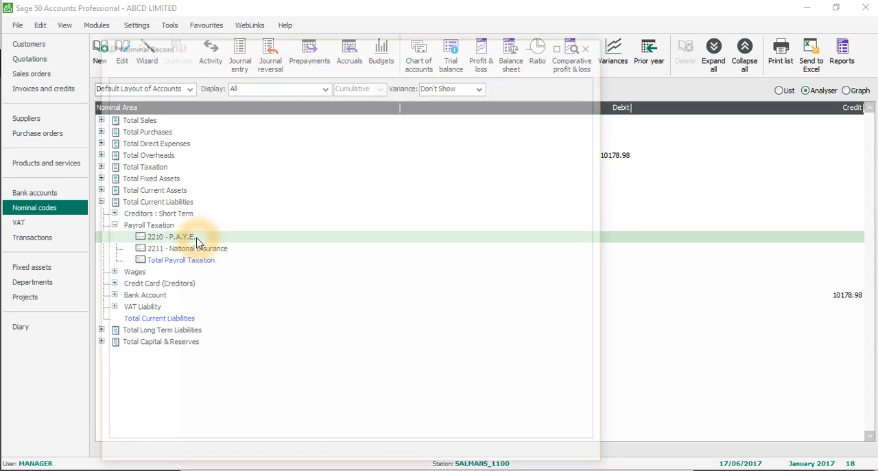
double_click(170, 236)
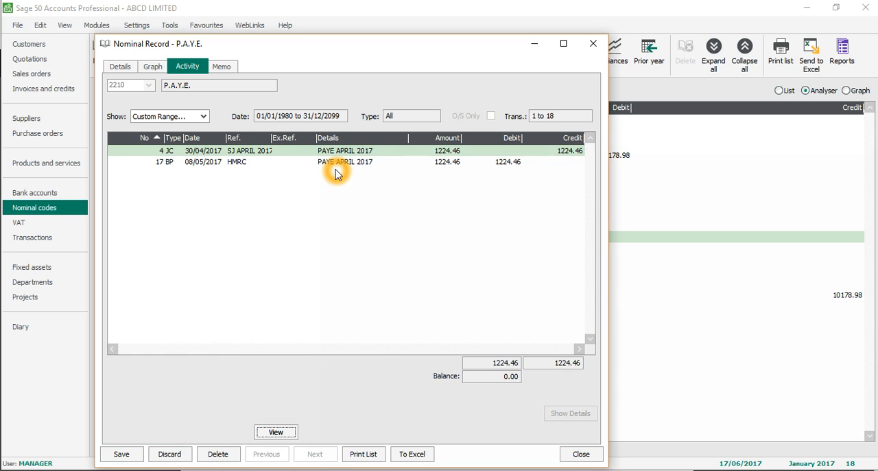
mouse_move(519, 178)
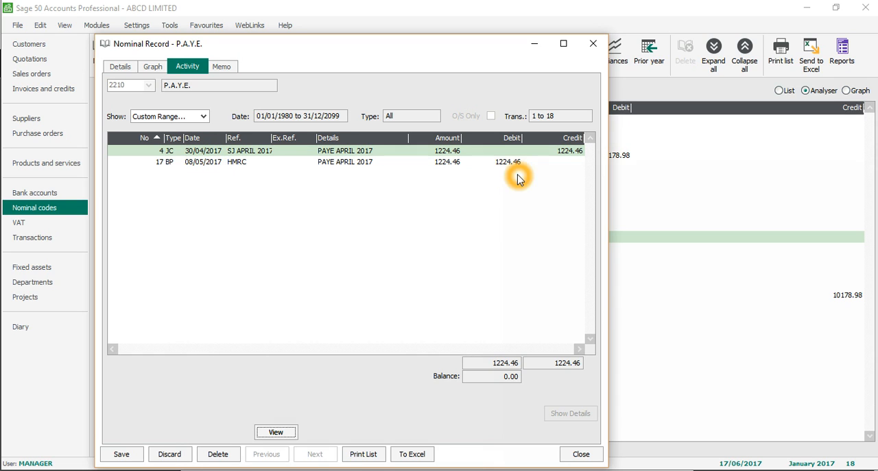
left_click(581, 453)
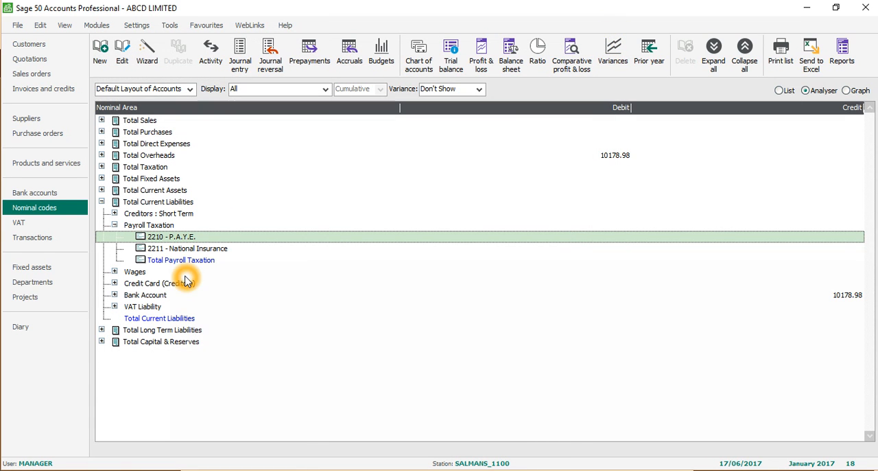
Review the 2211 National Insurance activity: 653.57 journal and 401.72 HMRC payment, 1055.29 both sides, 0.00 balance
double_click(170, 236)
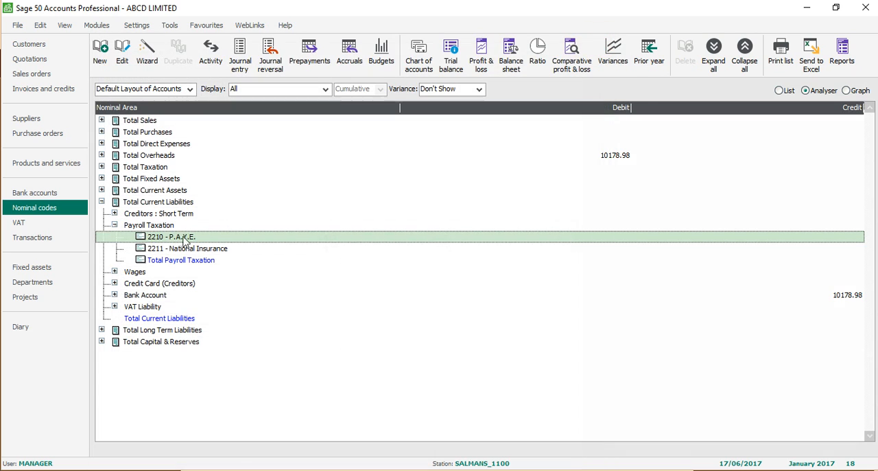
double_click(187, 247)
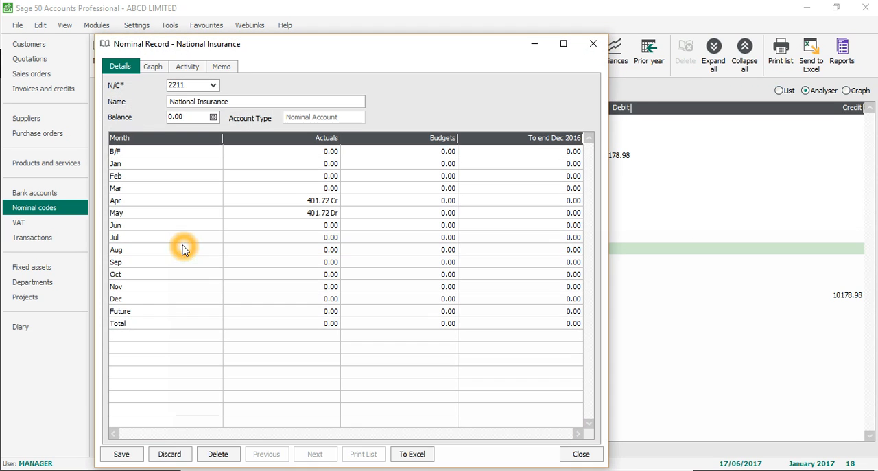
left_click(187, 66)
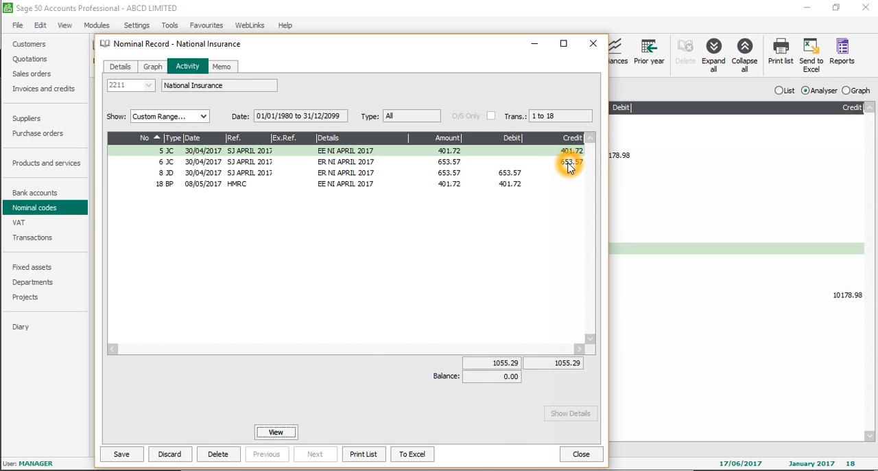
left_click(510, 173)
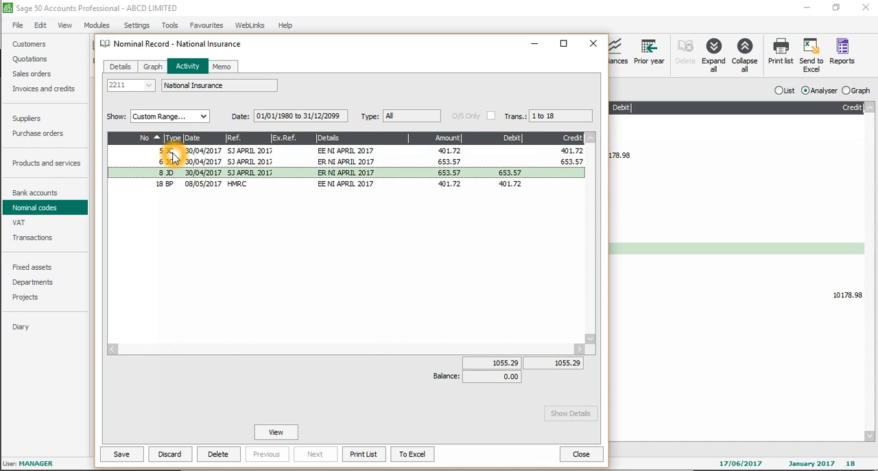
mouse_move(180, 190)
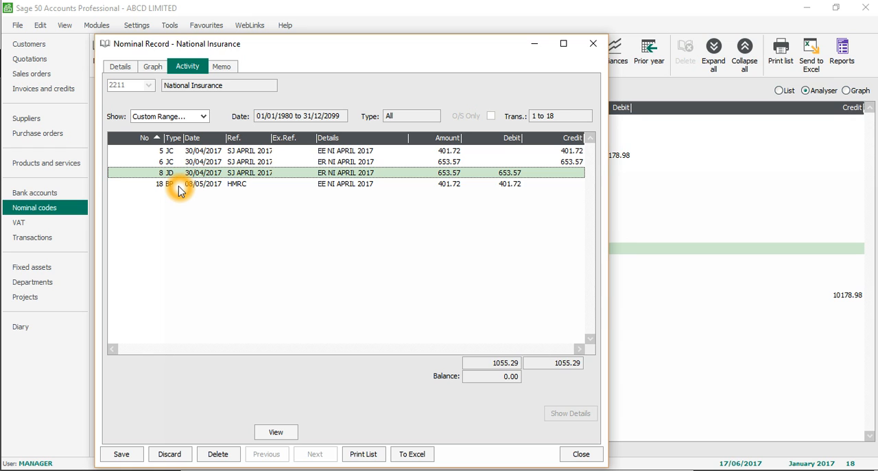
mouse_move(630, 266)
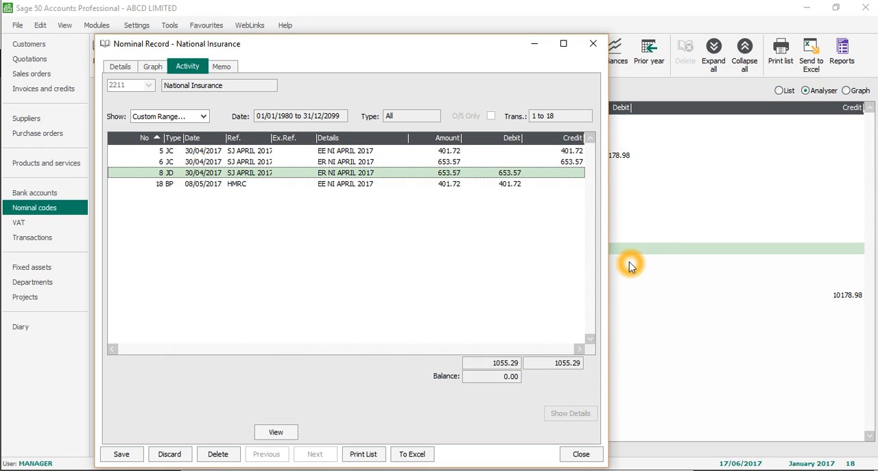
left_click(580, 453)
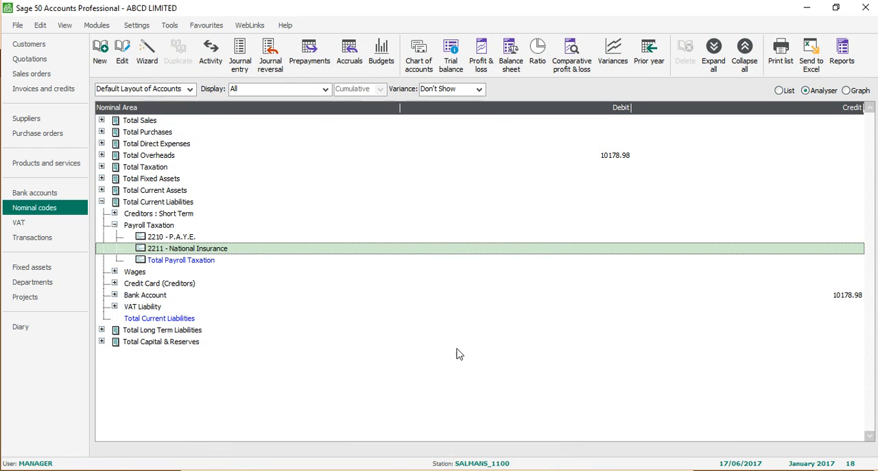